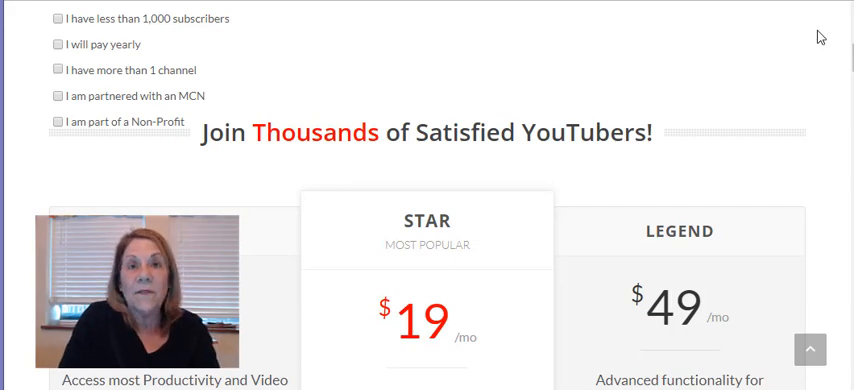
Step: Reveal and then hide TubeBuddy's coupon offer for channels under 1,000 subscribers
{"action": "scroll", "scroll_direction": "down", "scroll_amount": 3}
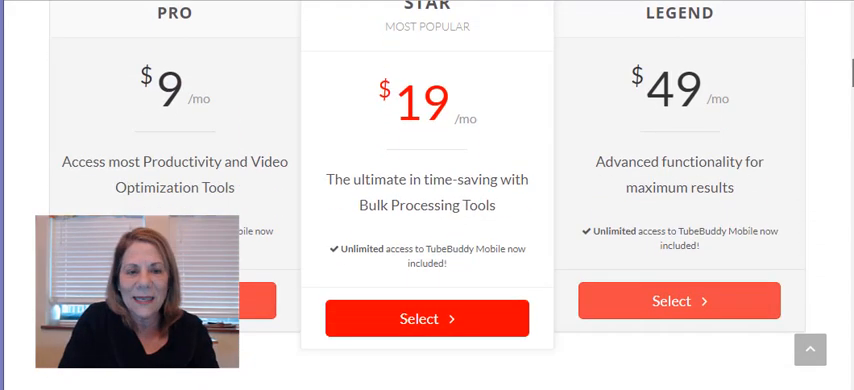
{"action": "scroll", "scroll_direction": "down", "scroll_amount": 3}
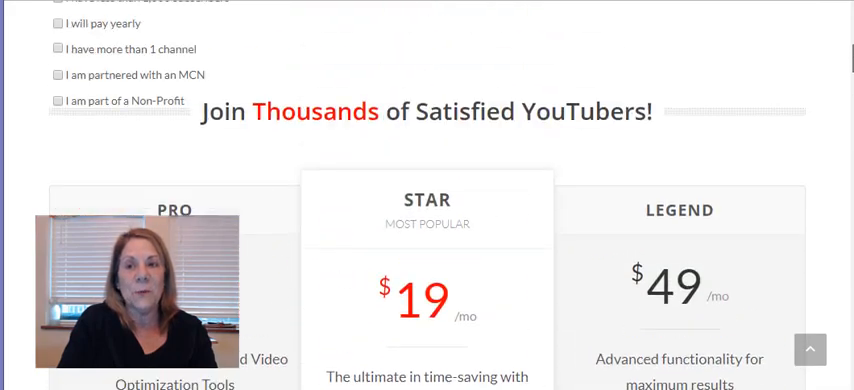
{"action": "scroll", "scroll_direction": "up", "scroll_amount": 3}
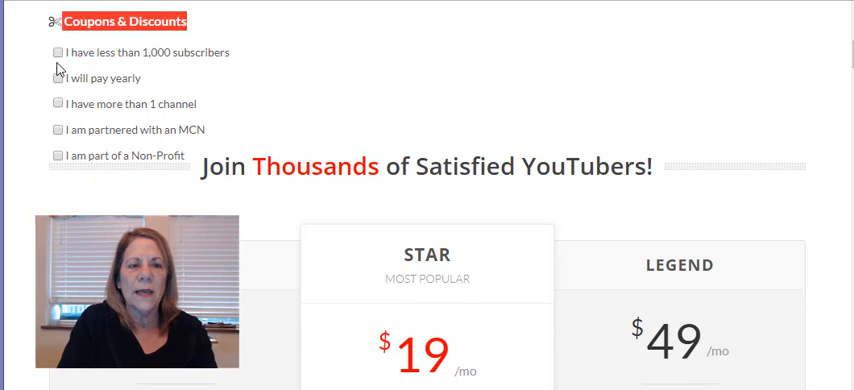
{"action": "left_click", "coordinate": [125, 20]}
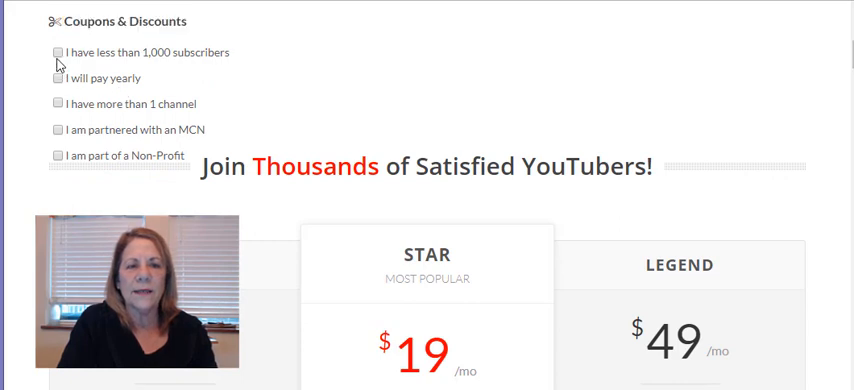
{"action": "left_click", "coordinate": [54, 52]}
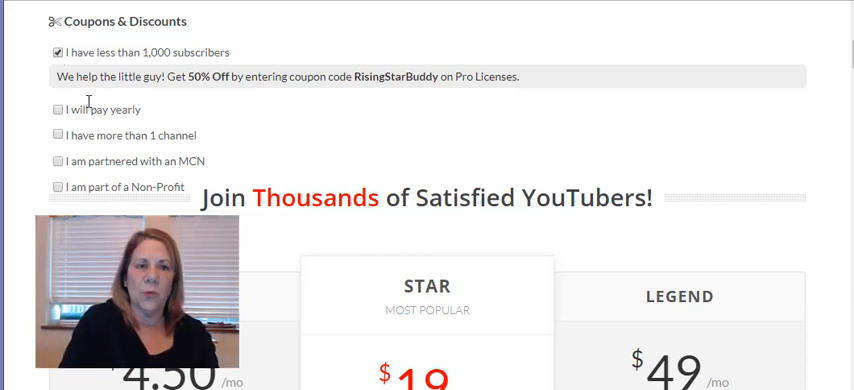
{"action": "left_click", "coordinate": [57, 51]}
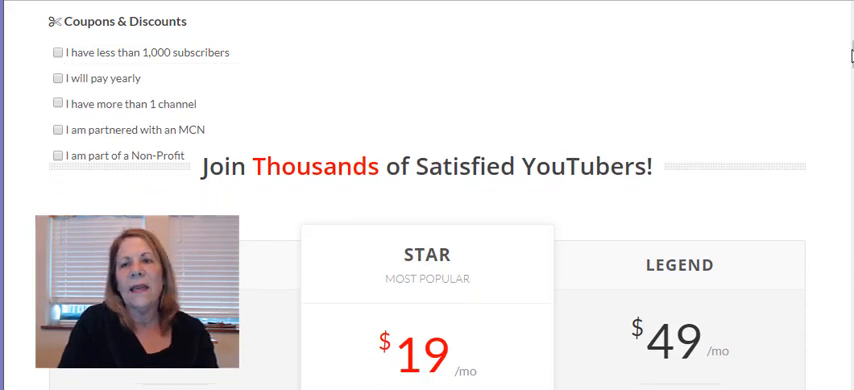
{"action": "scroll", "scroll_direction": "down", "scroll_amount": 3}
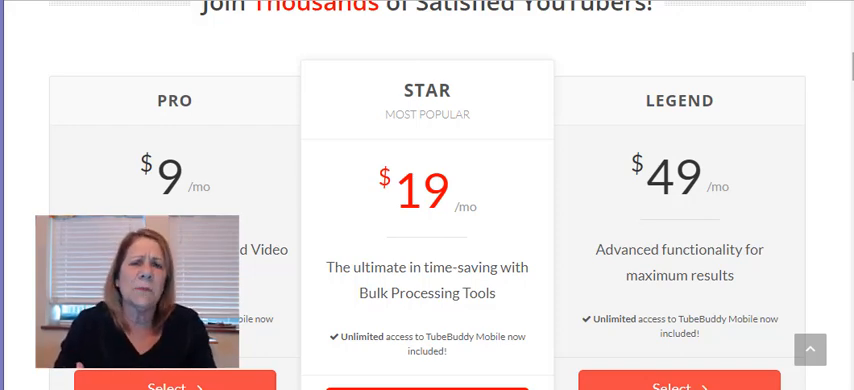
{"action": "mouse_move", "coordinate": [822, 70]}
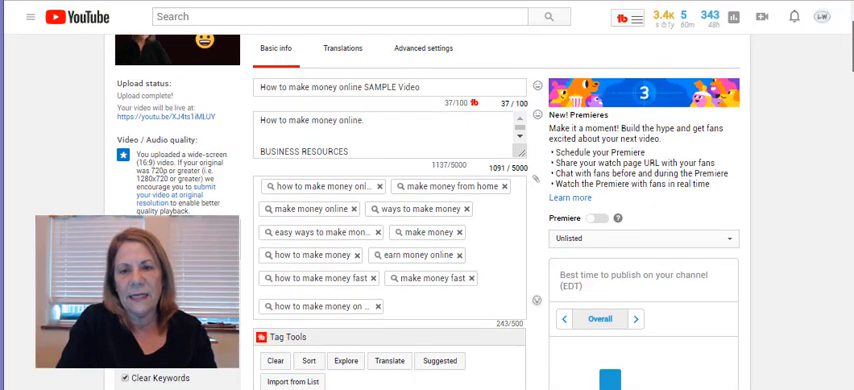
Step: Tick the Write a Compelling Title, Add Descriptive Tags and Create a Custom Thumbnail checklist items
{"action": "scroll", "scroll_direction": "down", "scroll_amount": 3}
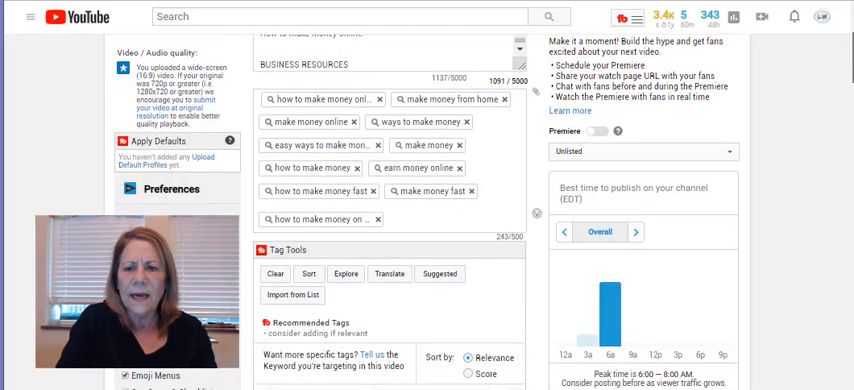
{"action": "scroll", "scroll_direction": "down", "scroll_amount": 3}
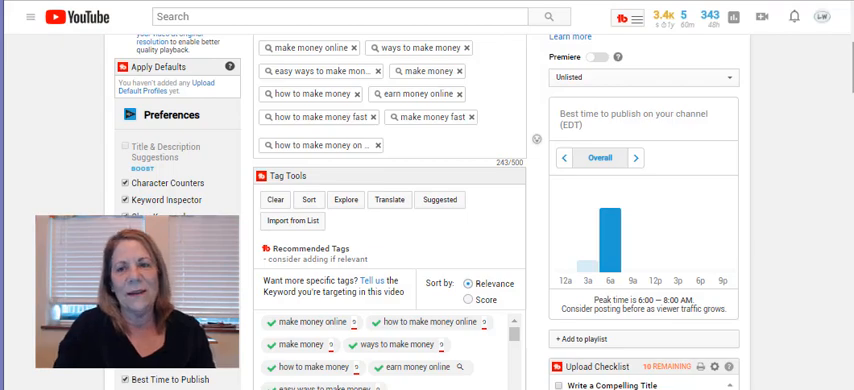
{"action": "scroll", "scroll_direction": "down", "scroll_amount": 3}
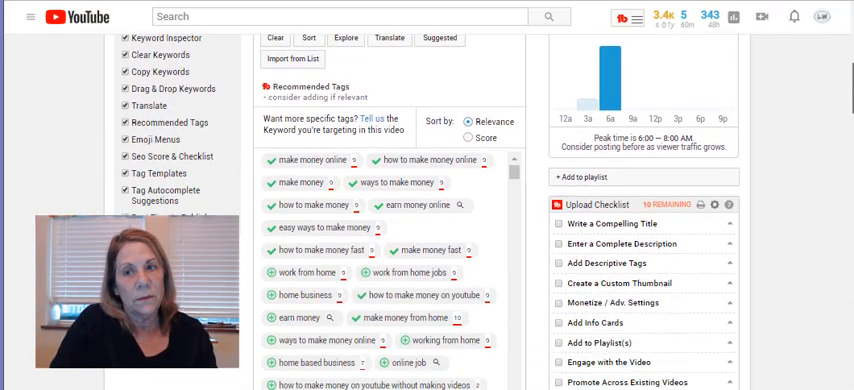
{"action": "scroll", "scroll_direction": "down", "scroll_amount": 3}
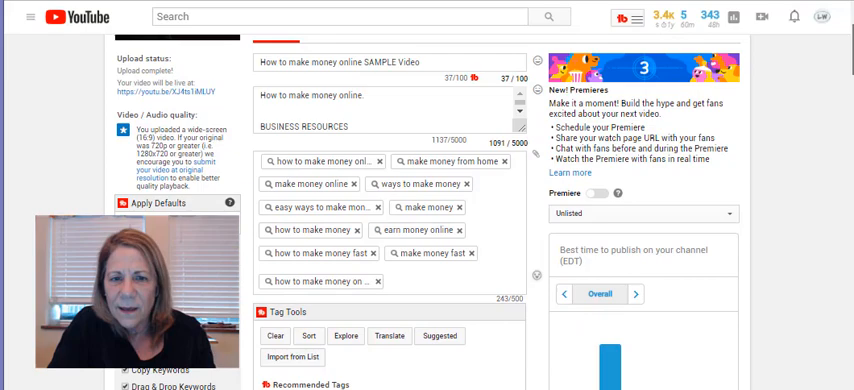
{"action": "scroll", "scroll_direction": "down", "scroll_amount": 3}
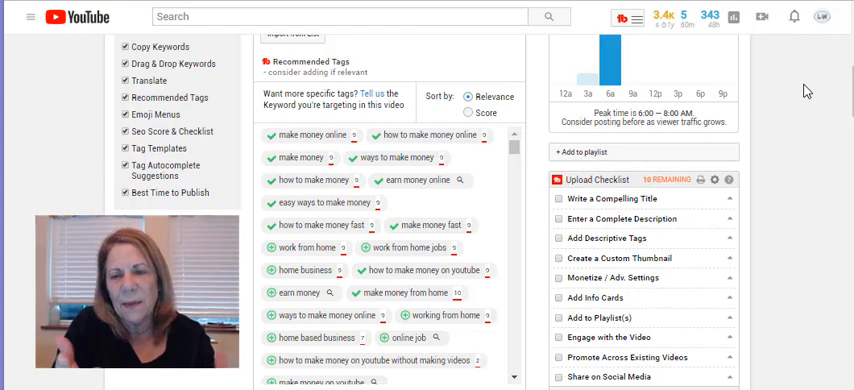
{"action": "scroll", "scroll_direction": "down", "scroll_amount": 3}
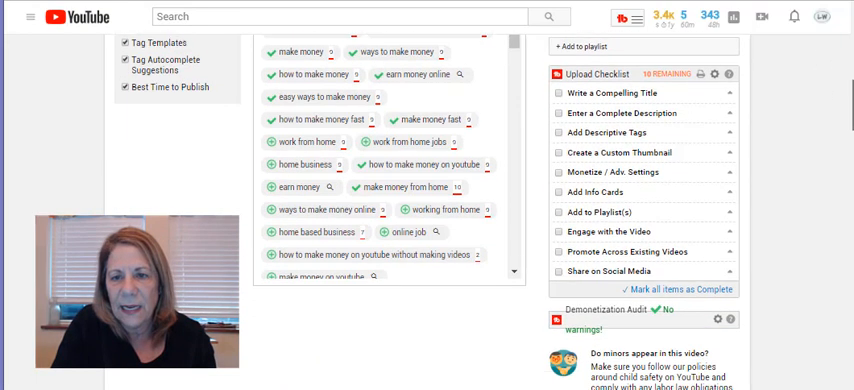
{"action": "scroll", "scroll_direction": "down", "scroll_amount": 3}
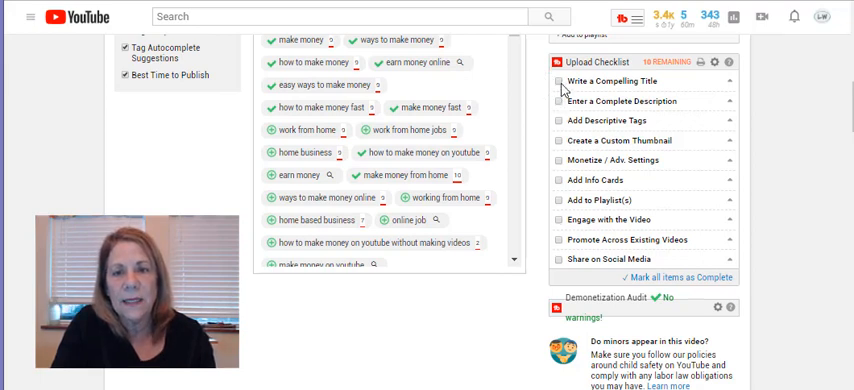
{"action": "left_click", "coordinate": [557, 81]}
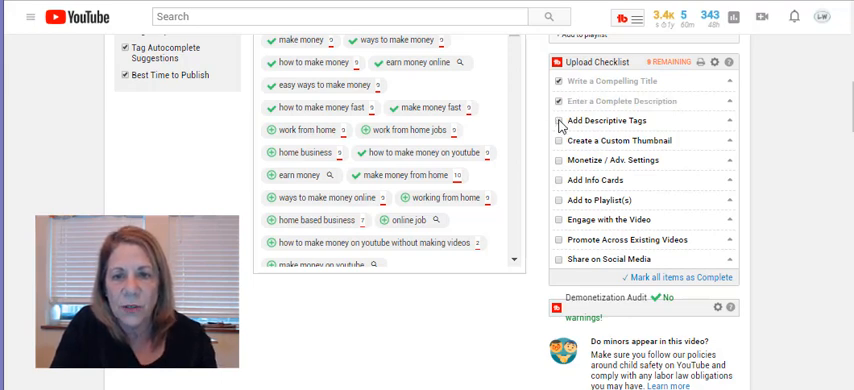
{"action": "left_click", "coordinate": [558, 120]}
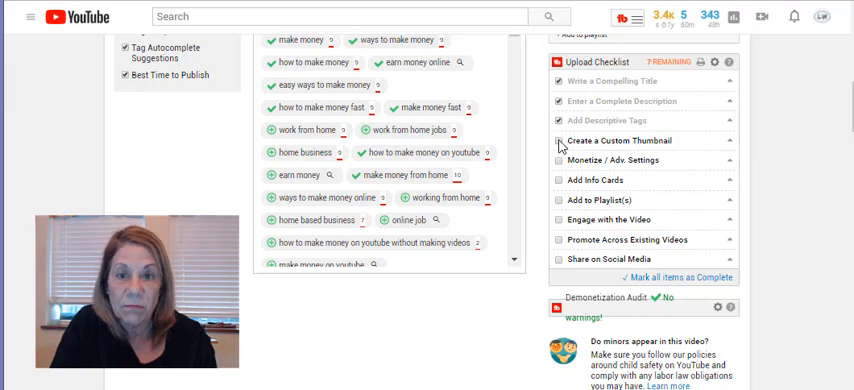
{"action": "left_click", "coordinate": [557, 140]}
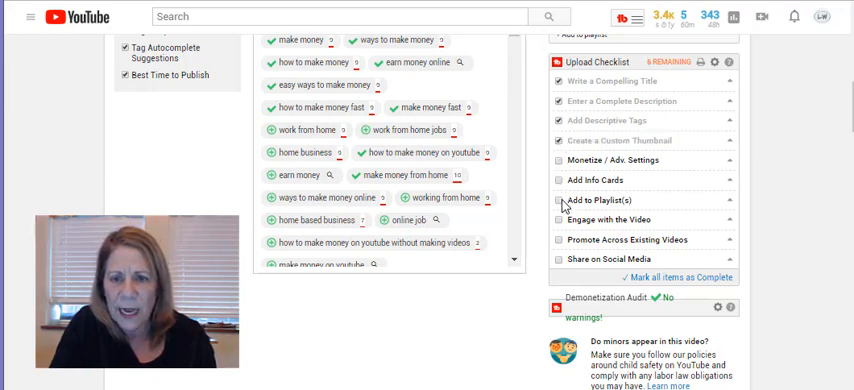
{"action": "mouse_move", "coordinate": [565, 240]}
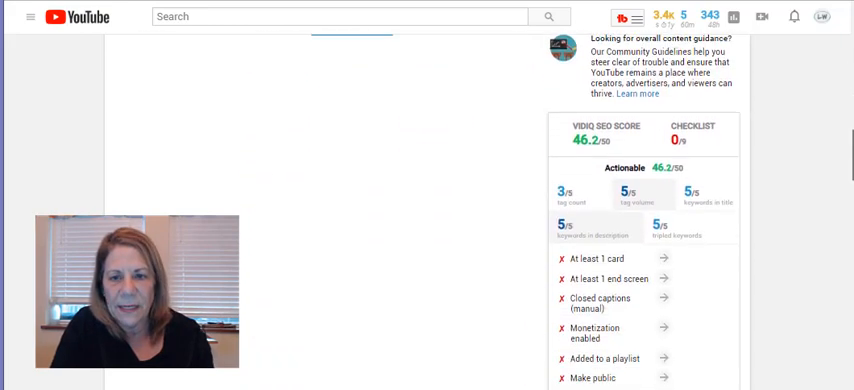
Step: Scroll down the video details page toward the End screen option
{"action": "scroll", "scroll_direction": "down", "scroll_amount": 3}
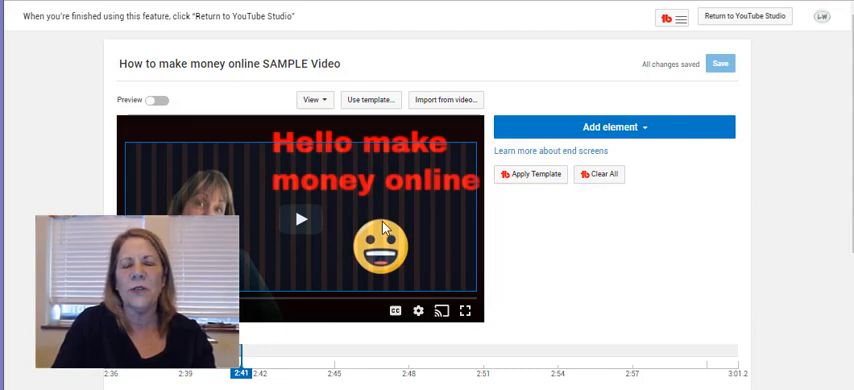
{"action": "mouse_move", "coordinate": [625, 215]}
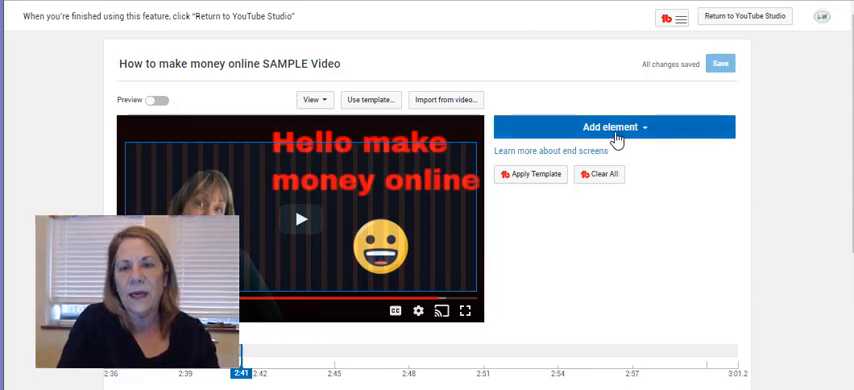
Step: Start creating a Video or Playlist end-screen element from the Add element list
{"action": "left_click", "coordinate": [614, 127]}
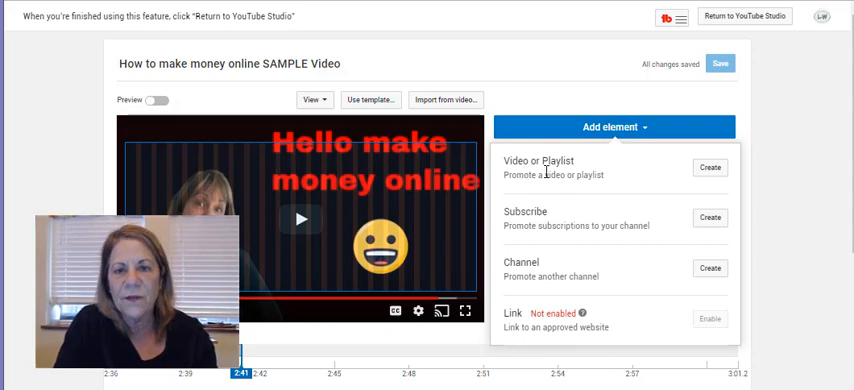
{"action": "left_click", "coordinate": [710, 167]}
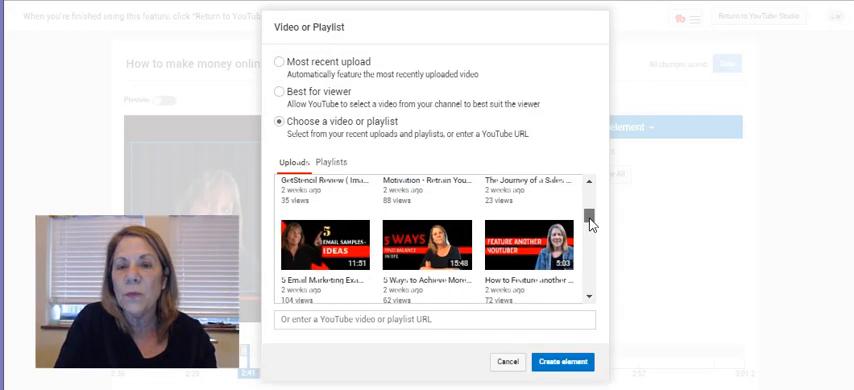
Step: Browse the video picker, then close it without creating an element
{"action": "scroll", "scroll_direction": "down", "scroll_amount": 3}
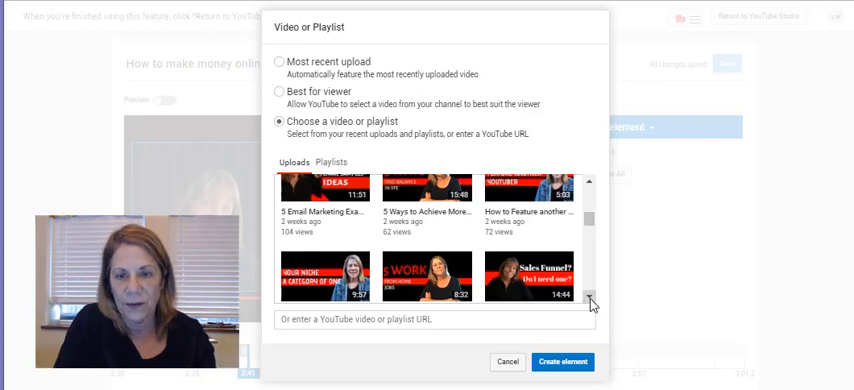
{"action": "scroll", "scroll_direction": "down", "scroll_amount": 3}
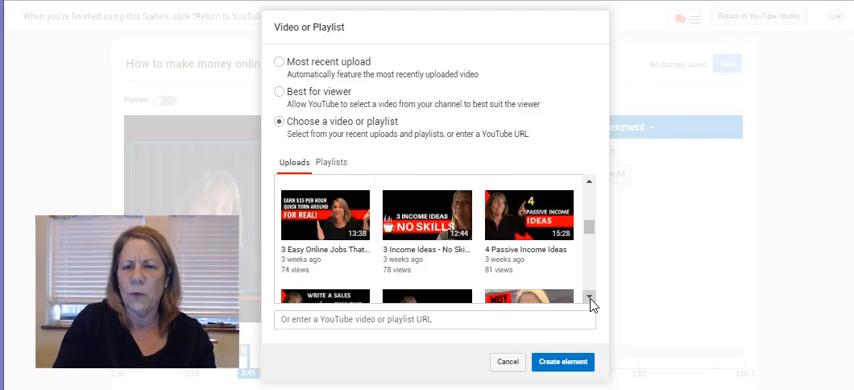
{"action": "scroll", "scroll_direction": "down", "scroll_amount": 3}
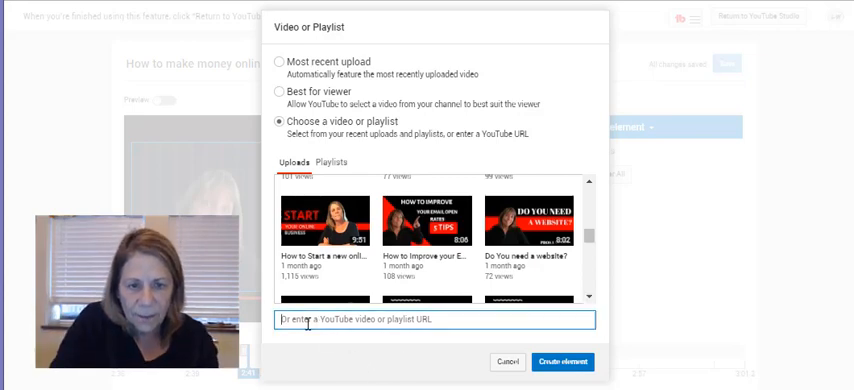
{"action": "left_click", "coordinate": [434, 319]}
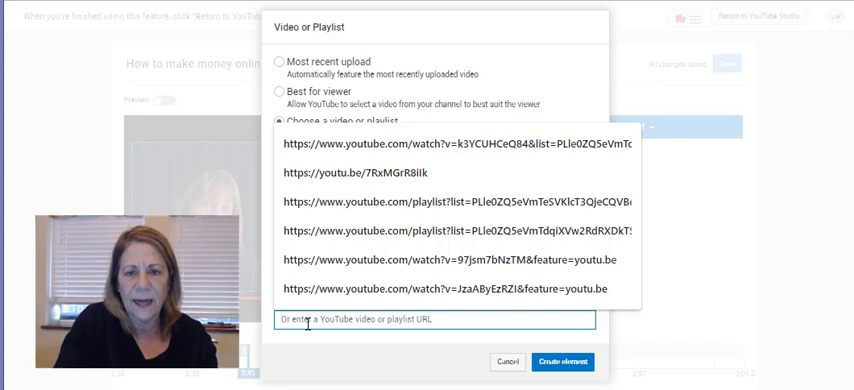
{"action": "left_click", "coordinate": [507, 362]}
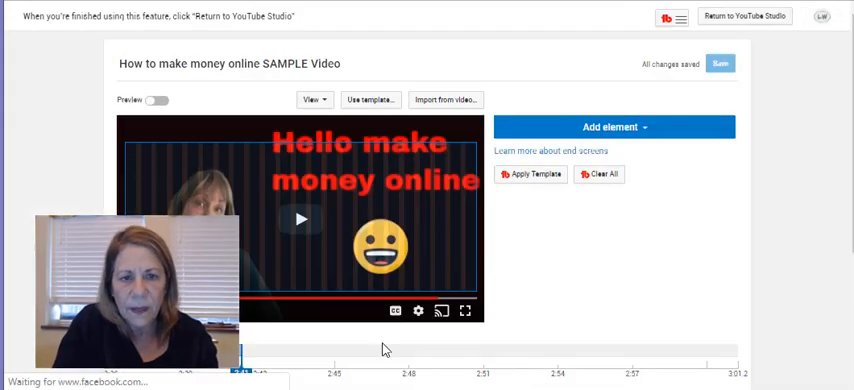
Step: Create a Video or Playlist element featuring The Journey of a Sales Funnel from uploads
{"action": "left_click", "coordinate": [614, 127]}
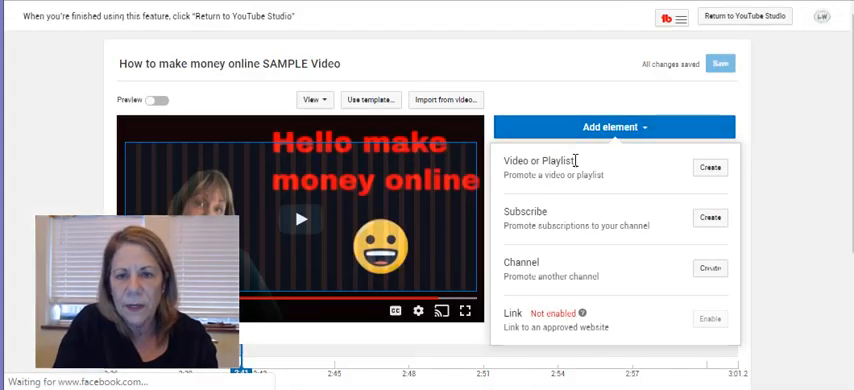
{"action": "left_click", "coordinate": [709, 167]}
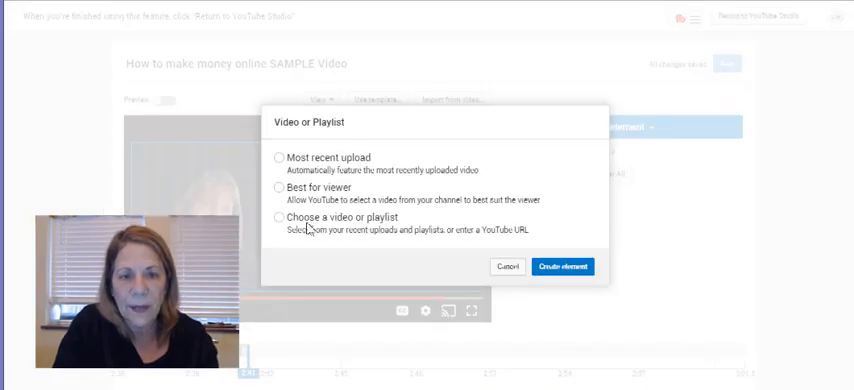
{"action": "left_click", "coordinate": [278, 218]}
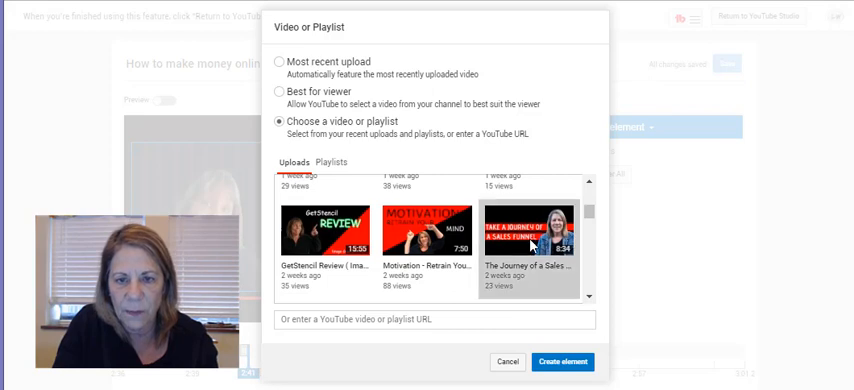
{"action": "left_click", "coordinate": [562, 362]}
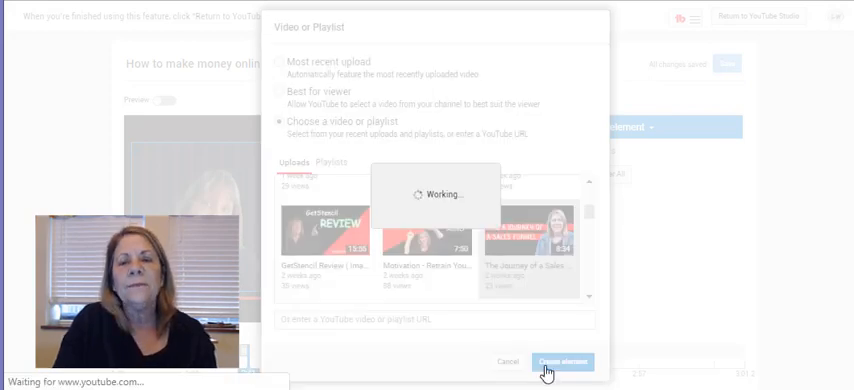
{"action": "left_click", "coordinate": [561, 361]}
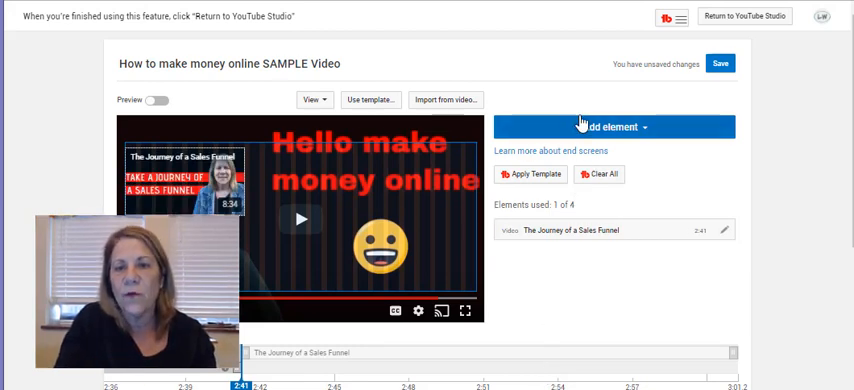
{"action": "left_click", "coordinate": [612, 126]}
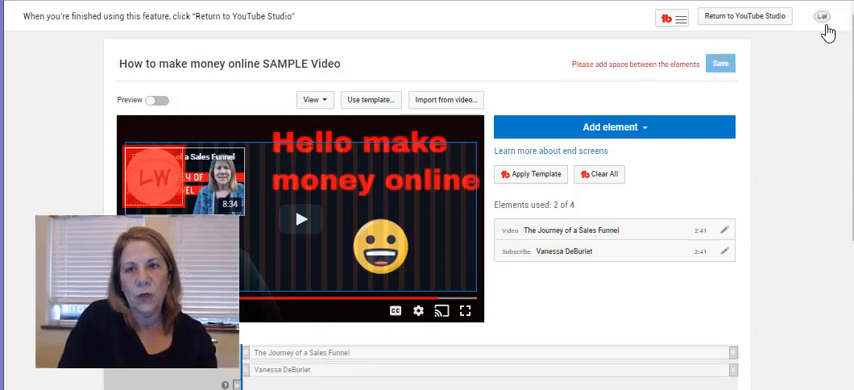
{"action": "mouse_move", "coordinate": [824, 34]}
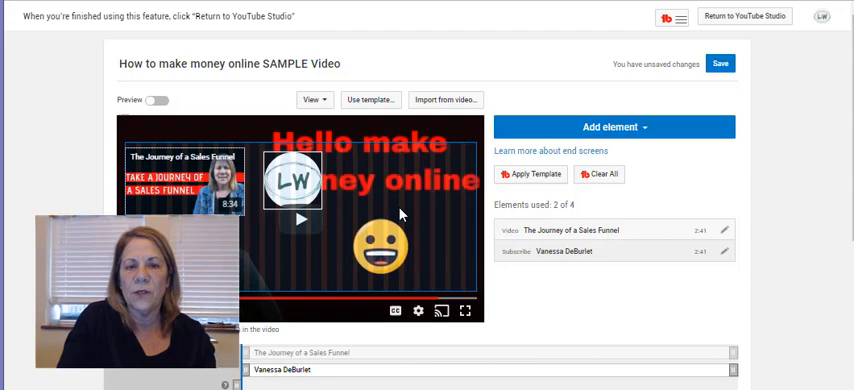
Step: Open the Add element list to start another video or playlist element
{"action": "left_click", "coordinate": [614, 127]}
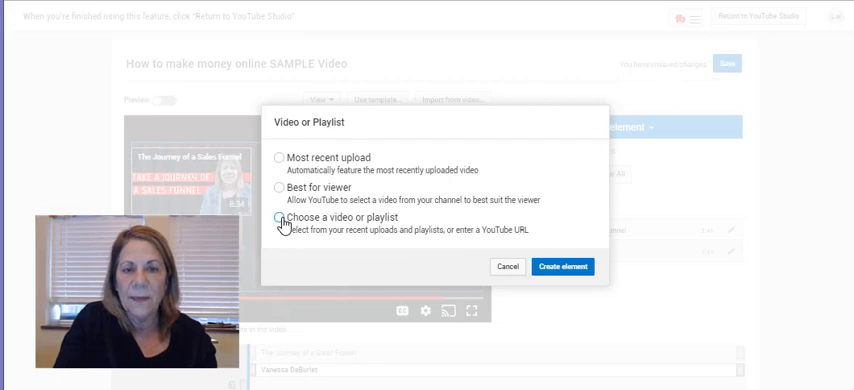
Step: Add the YouTube for Beginners playlist as a third end-screen element
{"action": "left_click", "coordinate": [278, 218]}
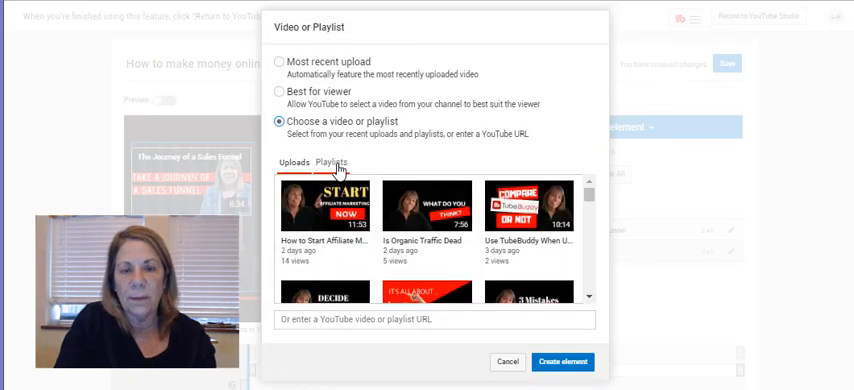
{"action": "left_click", "coordinate": [331, 162]}
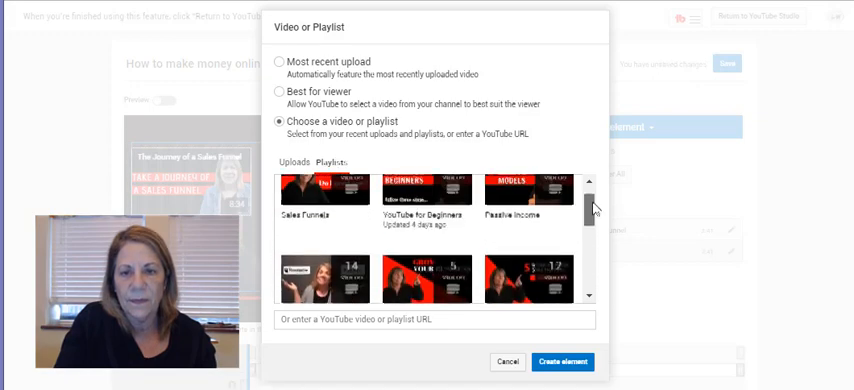
{"action": "left_click", "coordinate": [332, 161]}
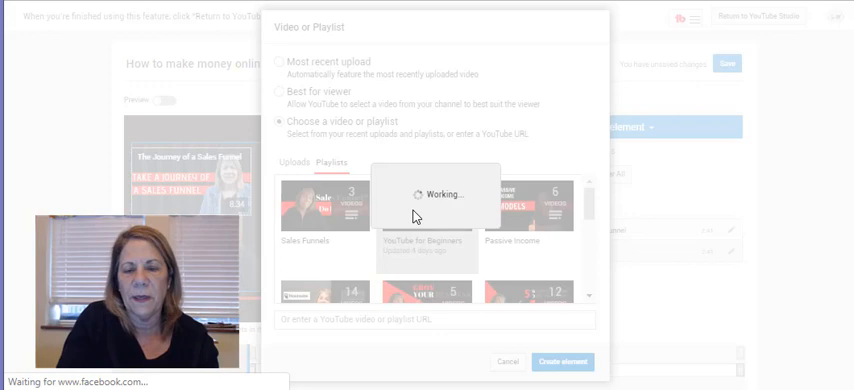
{"action": "mouse_move", "coordinate": [636, 238]}
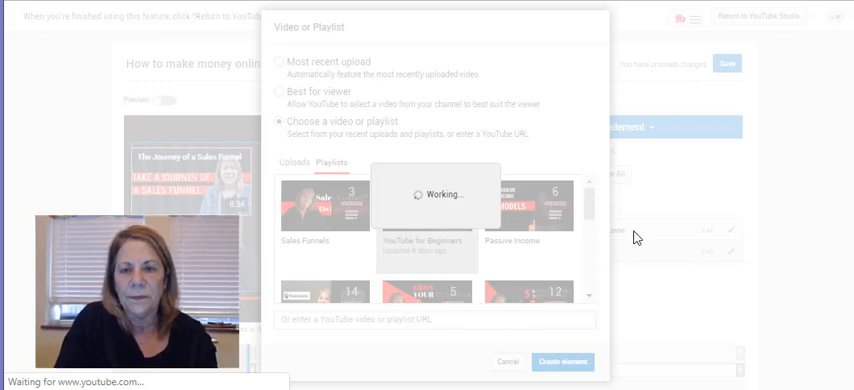
{"action": "left_click", "coordinate": [561, 362]}
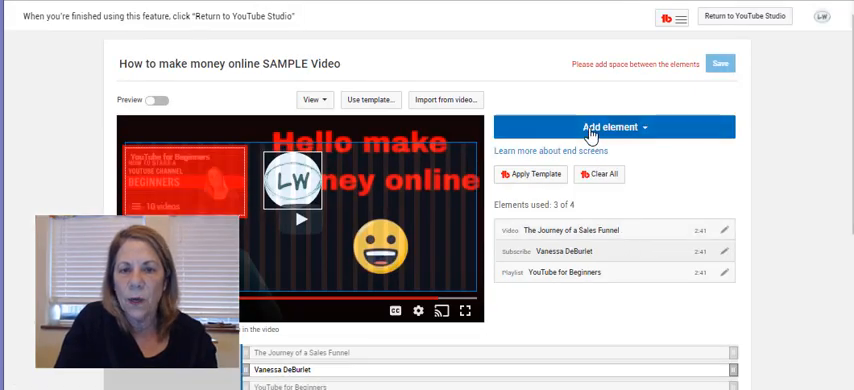
{"action": "left_click", "coordinate": [614, 127]}
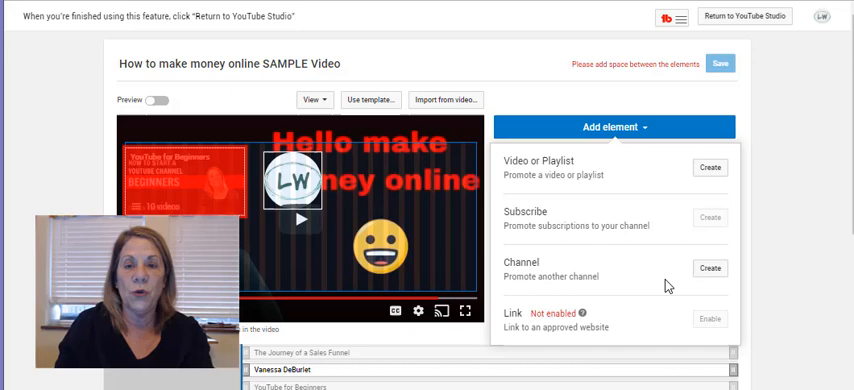
{"action": "mouse_move", "coordinate": [674, 308]}
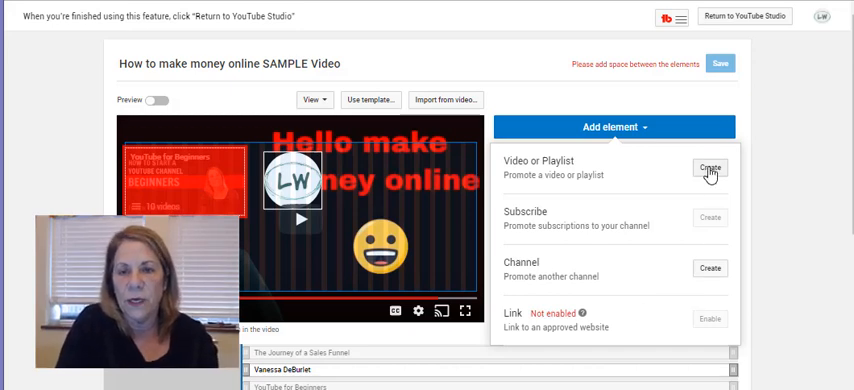
Step: Add a Best for viewer video element and save the four-element end screen
{"action": "left_click", "coordinate": [710, 167]}
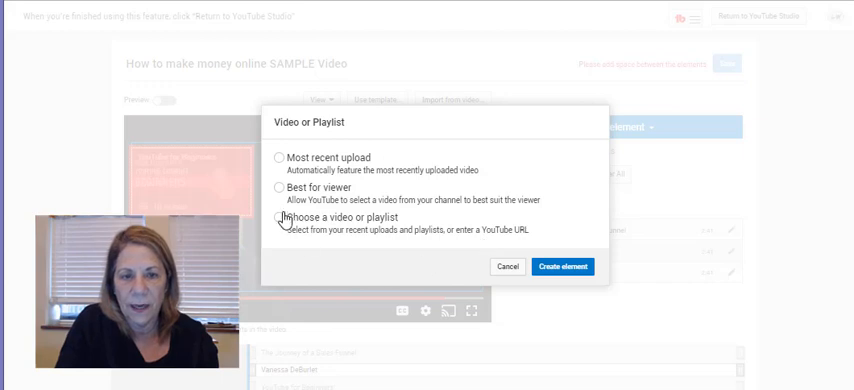
{"action": "left_click", "coordinate": [278, 187]}
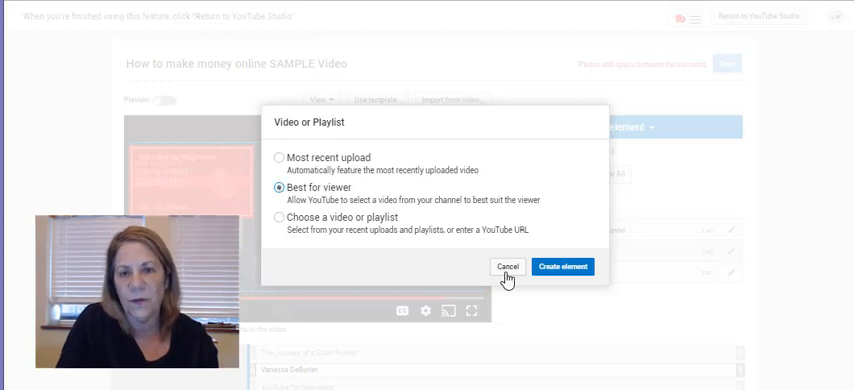
{"action": "left_click", "coordinate": [563, 266]}
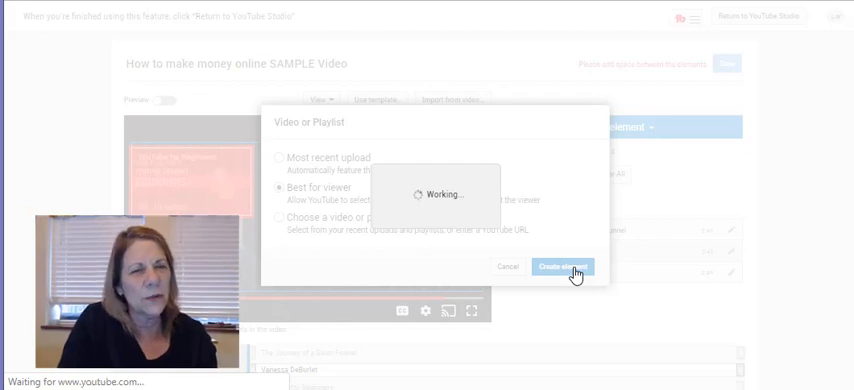
{"action": "left_click", "coordinate": [563, 267]}
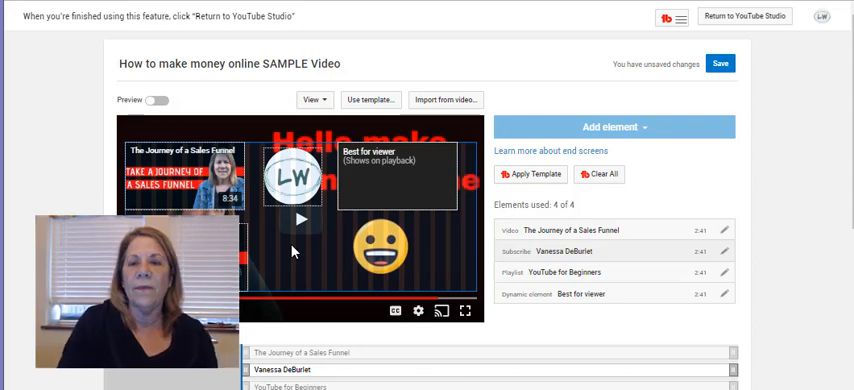
{"action": "left_click", "coordinate": [720, 63]}
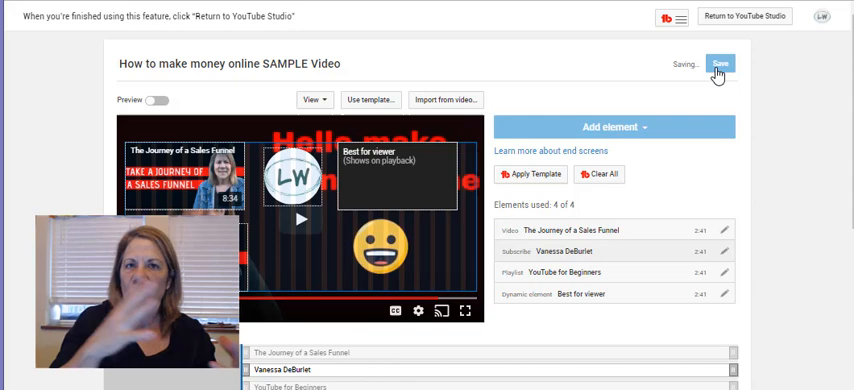
Step: Retry saving the four-element end screen
{"action": "left_click", "coordinate": [721, 63]}
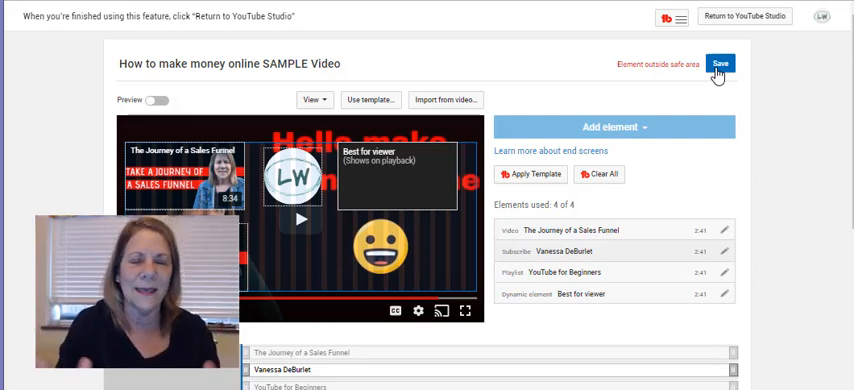
Step: Retry saving the end screen once more
{"action": "left_click", "coordinate": [720, 63]}
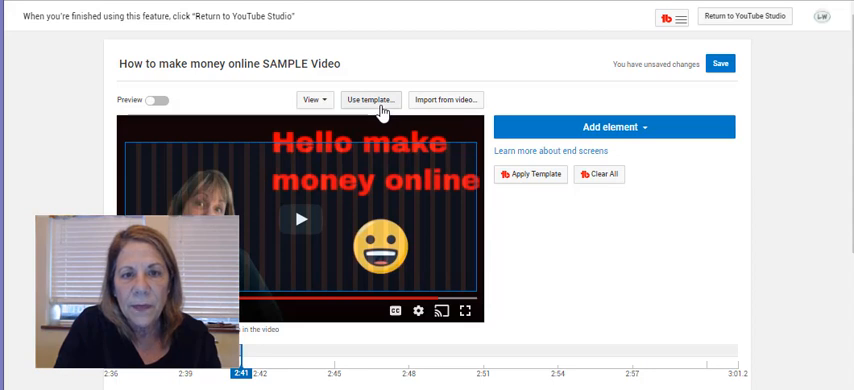
Step: Open the end-screen template gallery and scroll through the available layouts
{"action": "left_click", "coordinate": [369, 99]}
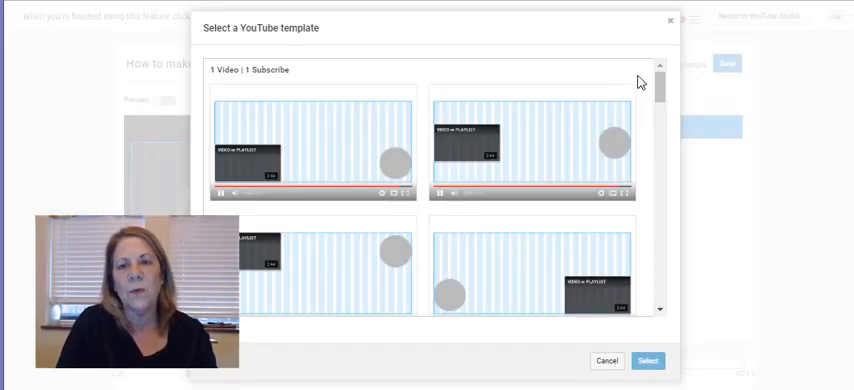
{"action": "scroll", "scroll_direction": "down", "scroll_amount": 3}
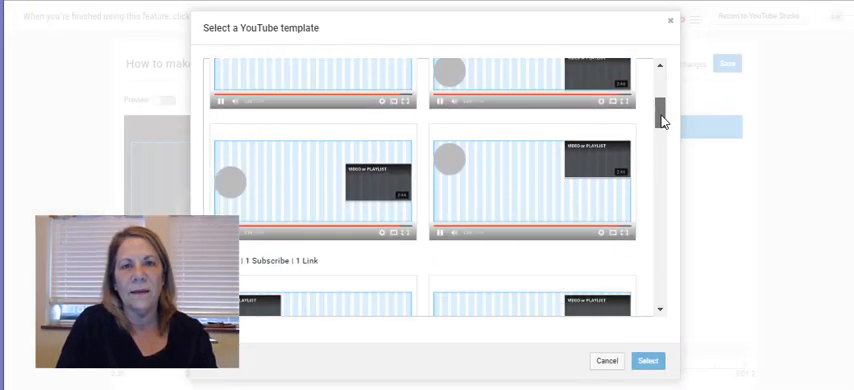
{"action": "scroll", "scroll_direction": "down", "scroll_amount": 3}
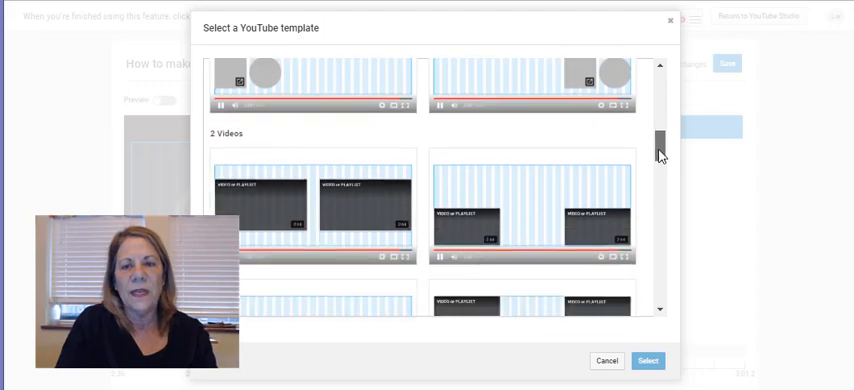
{"action": "scroll", "scroll_direction": "down", "scroll_amount": 3}
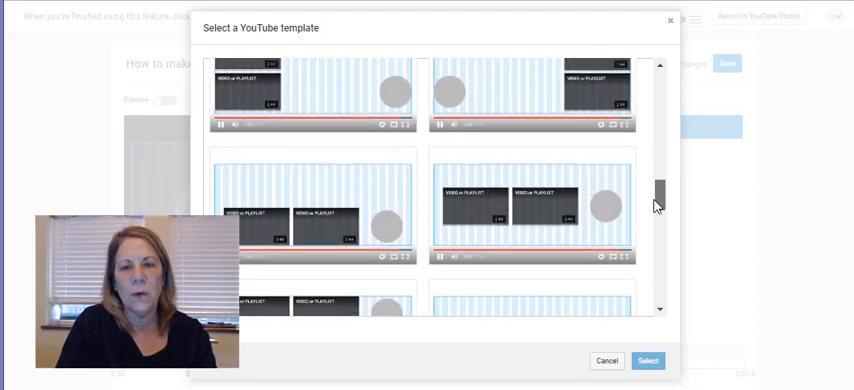
{"action": "scroll", "scroll_direction": "down", "scroll_amount": 3}
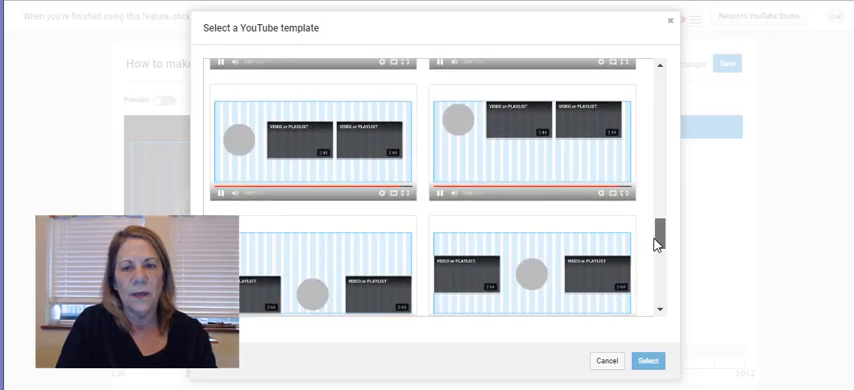
{"action": "scroll", "scroll_direction": "down", "scroll_amount": 3}
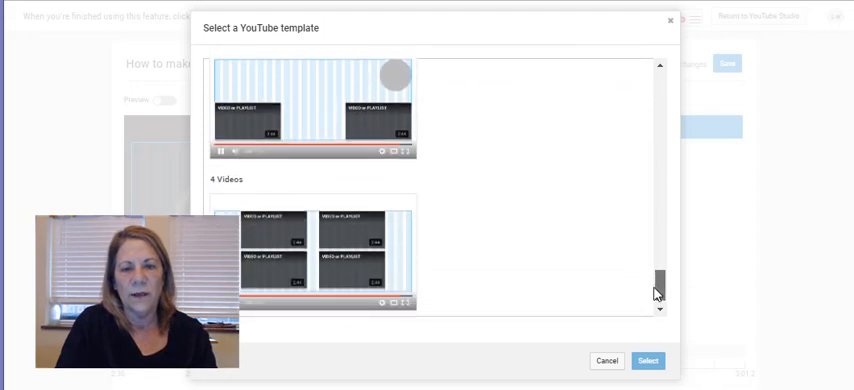
{"action": "scroll", "scroll_direction": "down", "scroll_amount": 3}
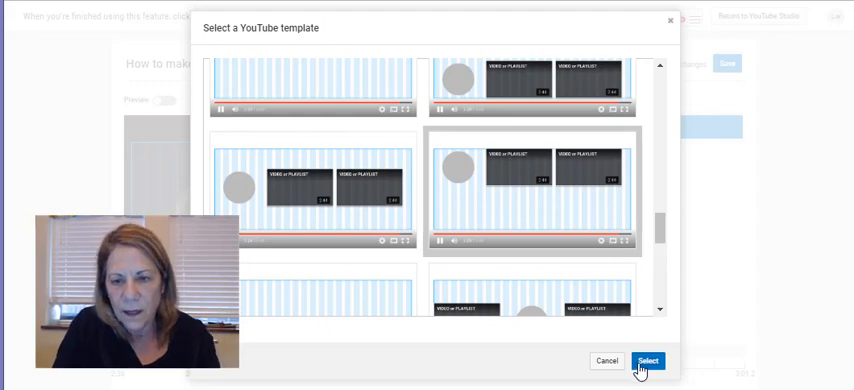
Step: Apply the template and fill its video slots with 'My Funnel is Not Working' and 'Is Organic Traffic Dead'
{"action": "left_click", "coordinate": [648, 361]}
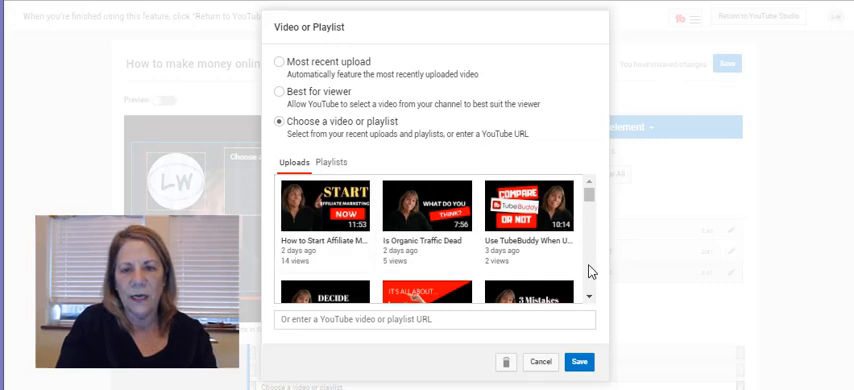
{"action": "left_click", "coordinate": [590, 296]}
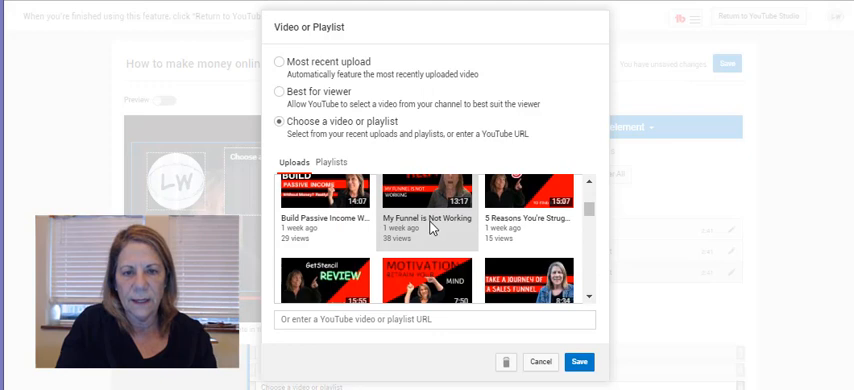
{"action": "left_click", "coordinate": [422, 205]}
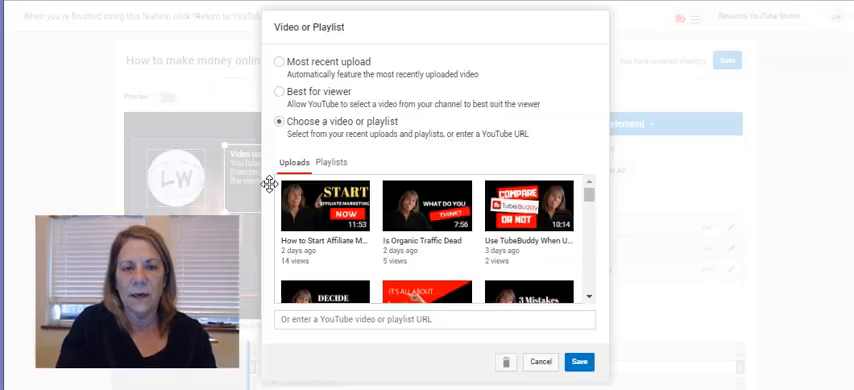
{"action": "left_click", "coordinate": [424, 207]}
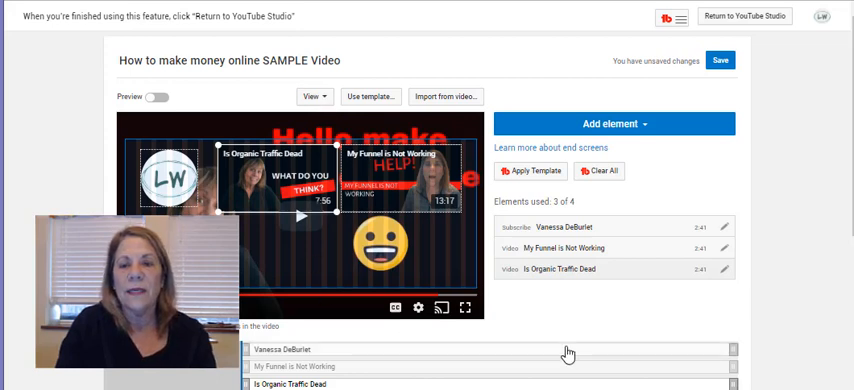
Step: Save the end screen with the subscribe logo and both video elements
{"action": "scroll", "scroll_direction": "down", "scroll_amount": 3}
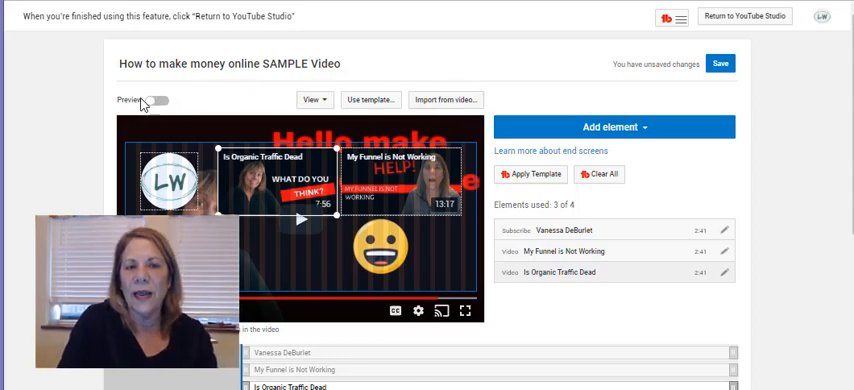
{"action": "left_click", "coordinate": [720, 63]}
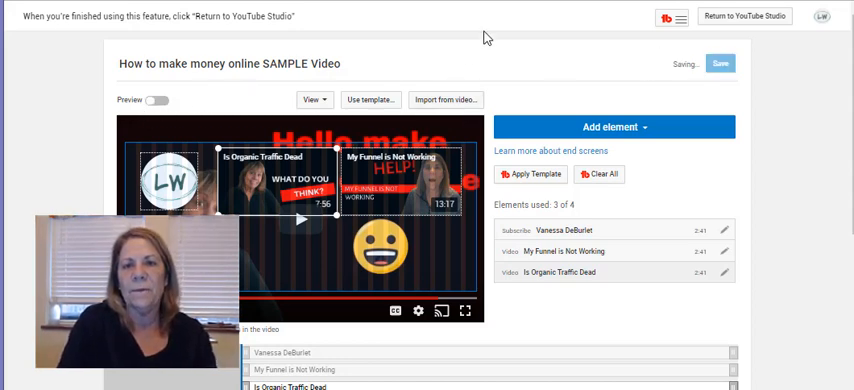